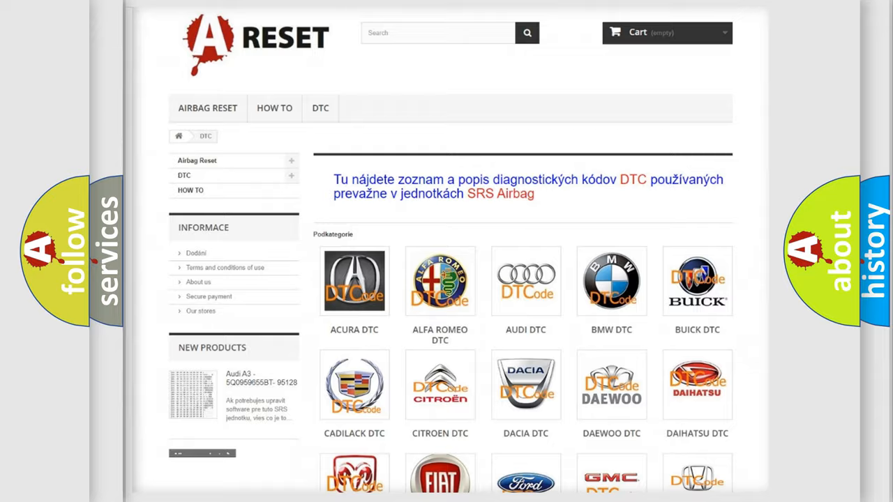
Step: Scroll the DTC category grid and select the Jeep DTC tile
{"action": "scroll", "scroll_direction": "down", "scroll_amount": 3}
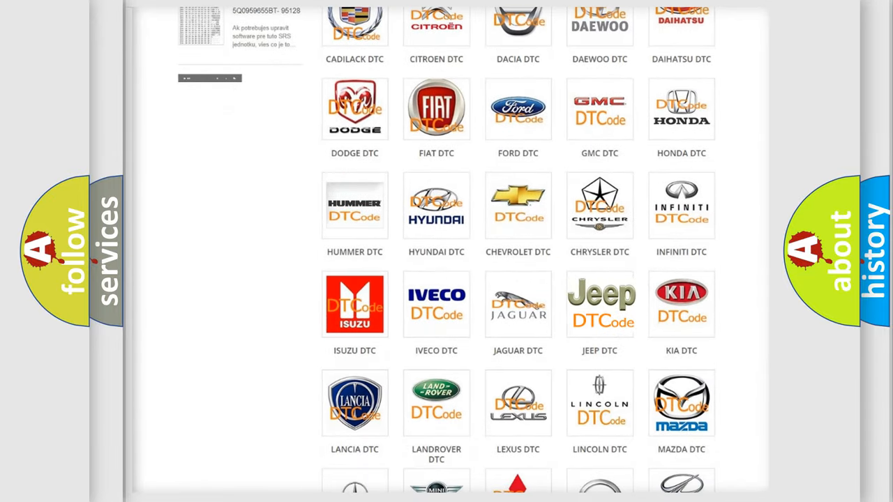
{"action": "left_click", "coordinate": [599, 304]}
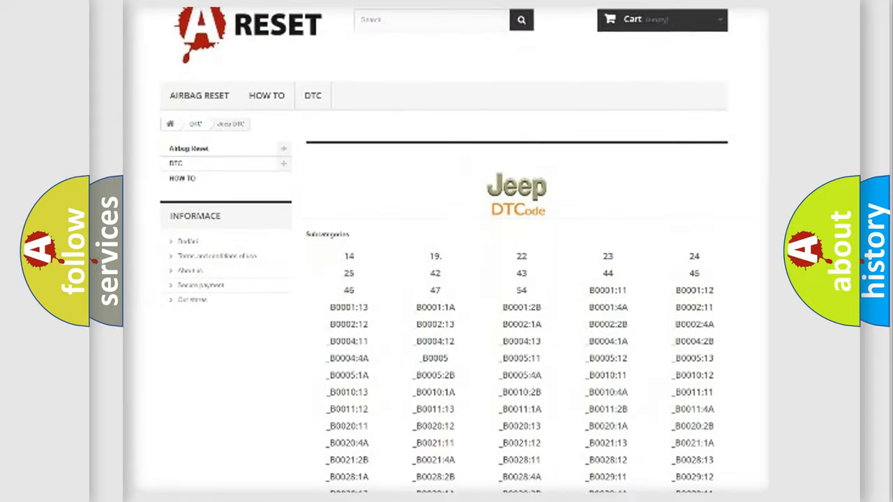
{"action": "scroll", "scroll_direction": "down", "scroll_amount": 3}
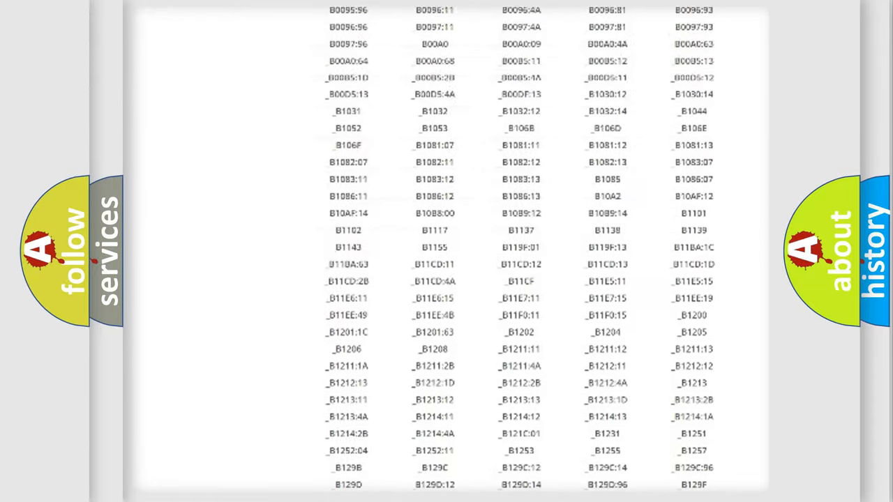
{"action": "scroll", "scroll_direction": "up", "scroll_amount": 3}
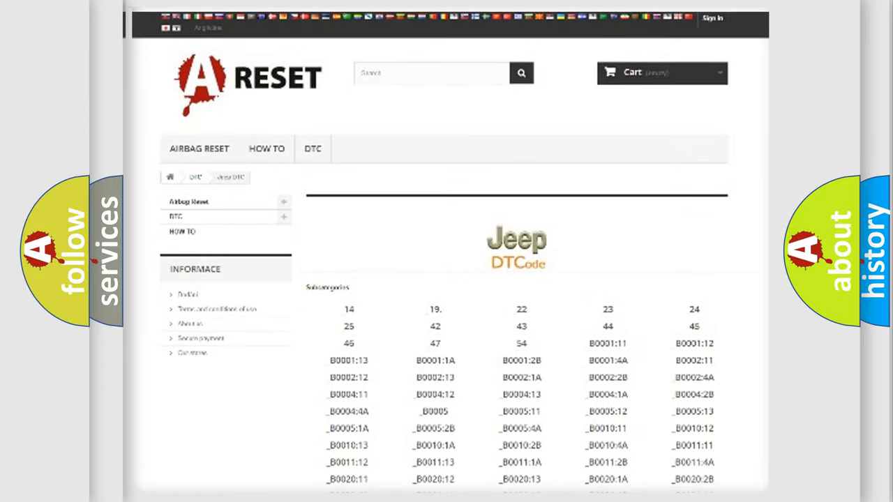